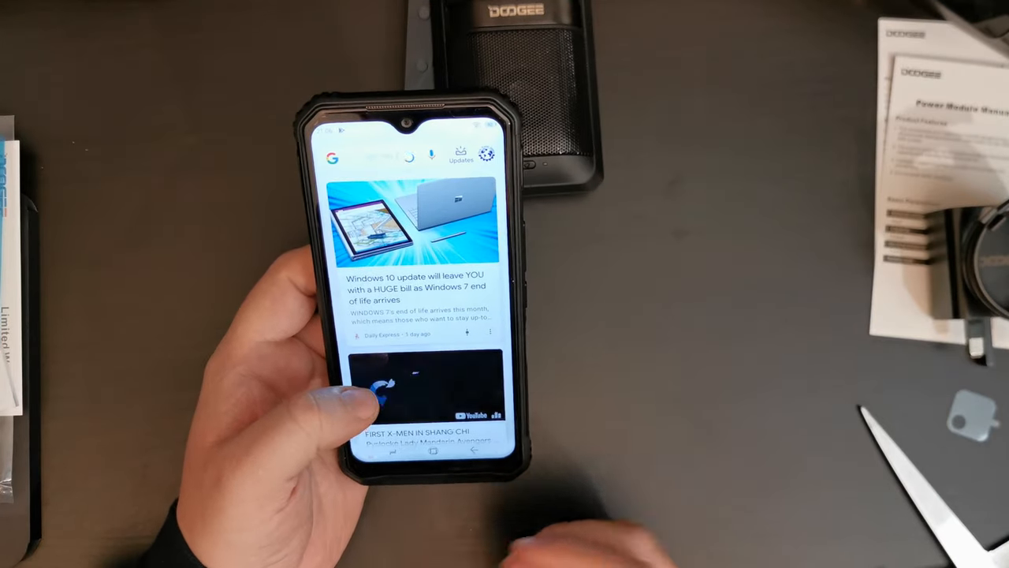
pyautogui.scroll(3)
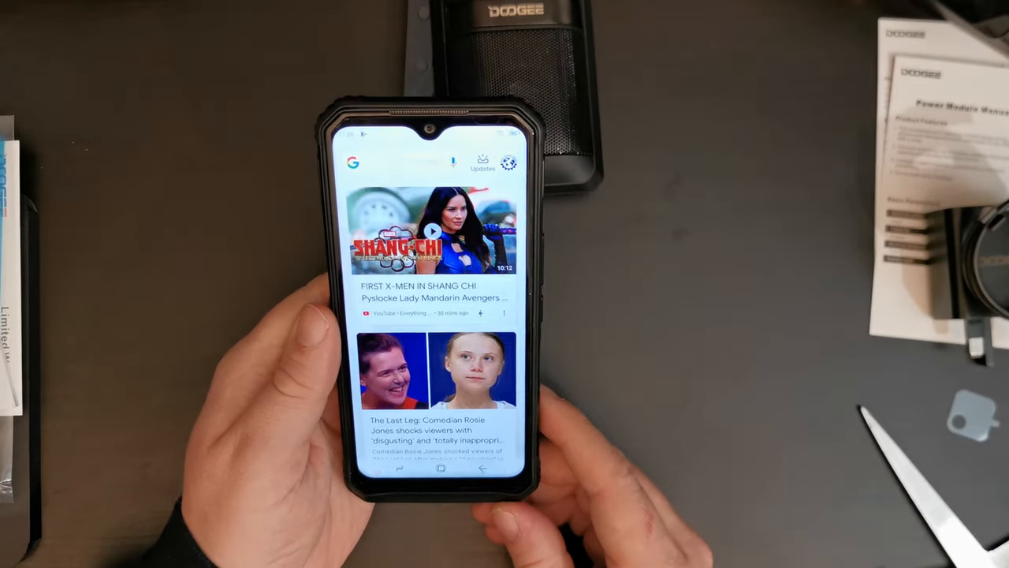